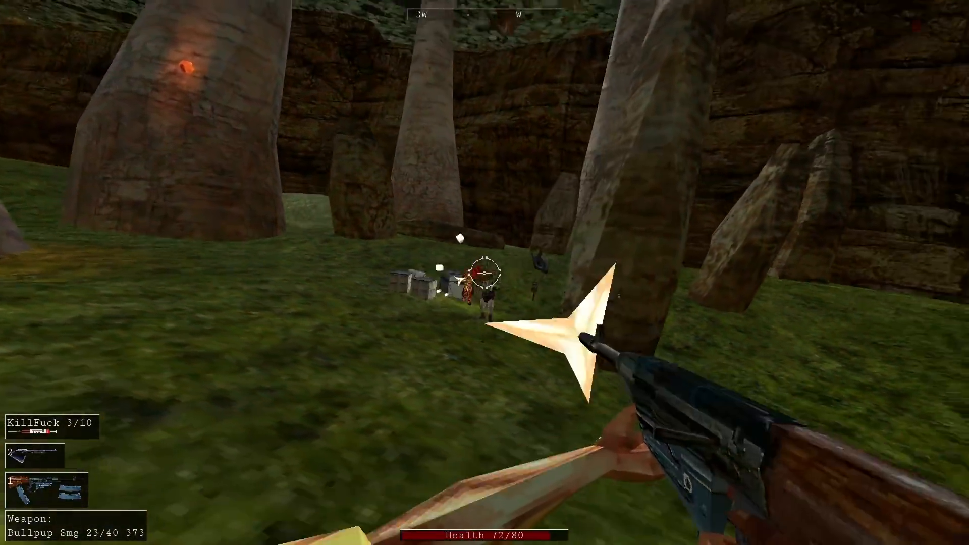
Step: Shoot the creatures near the crates and the purple enemy, swapping to the shotgun and reloading
key("2")
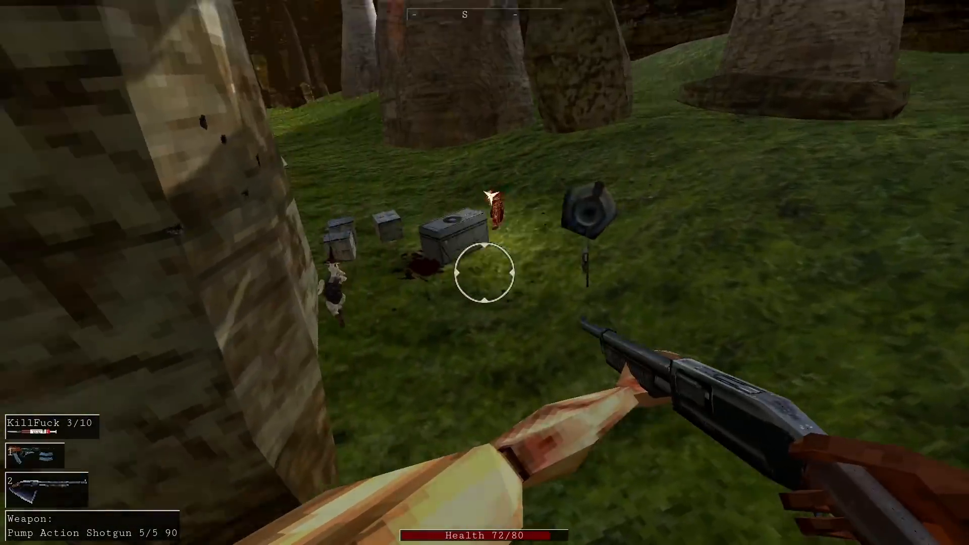
left_click(485, 273)
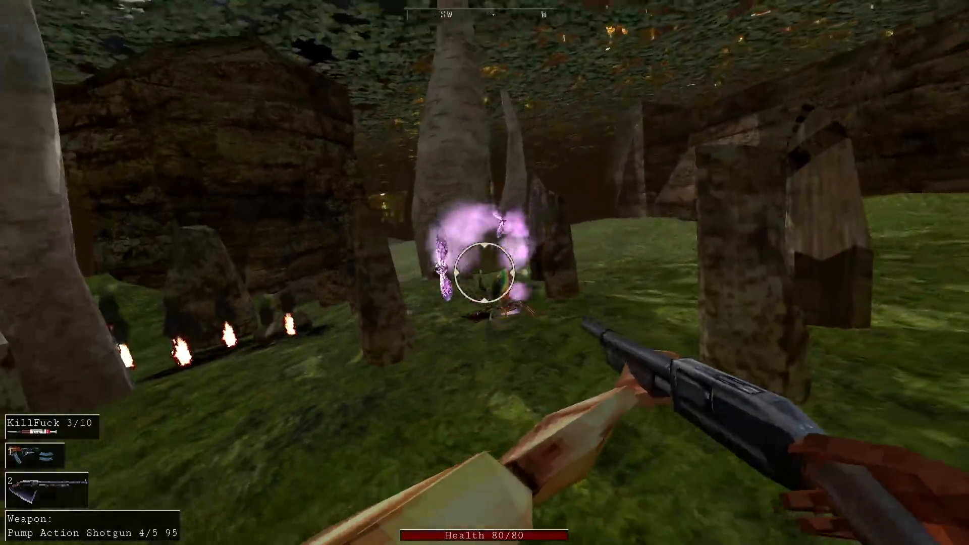
left_click(485, 273)
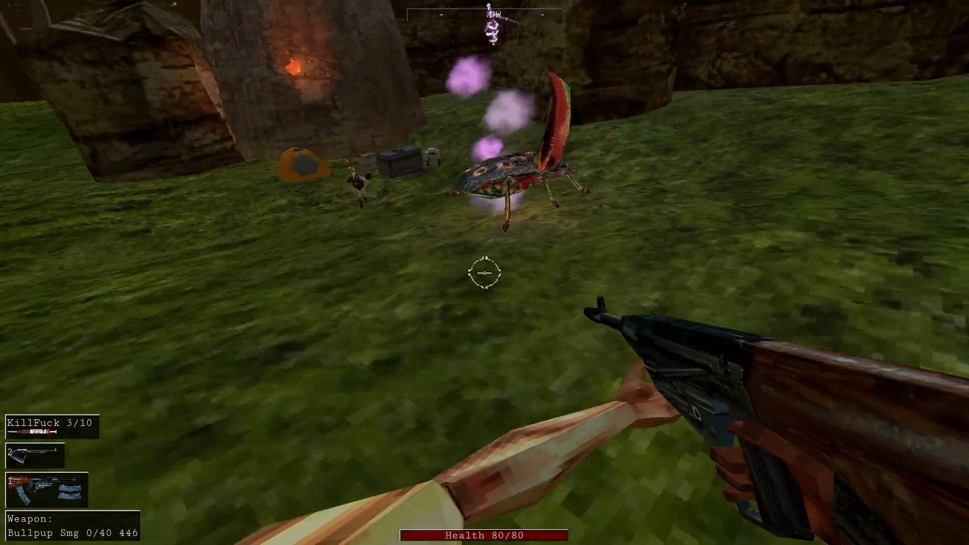
key("2")
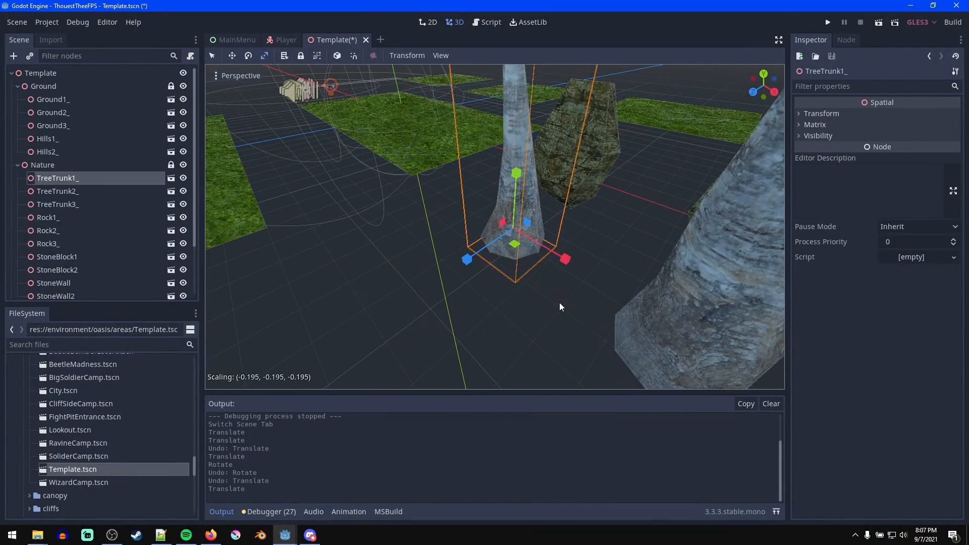
Step: Confirm the new scale of TreeTrunk1_ in the Template oasis scene
left_click(328, 40)
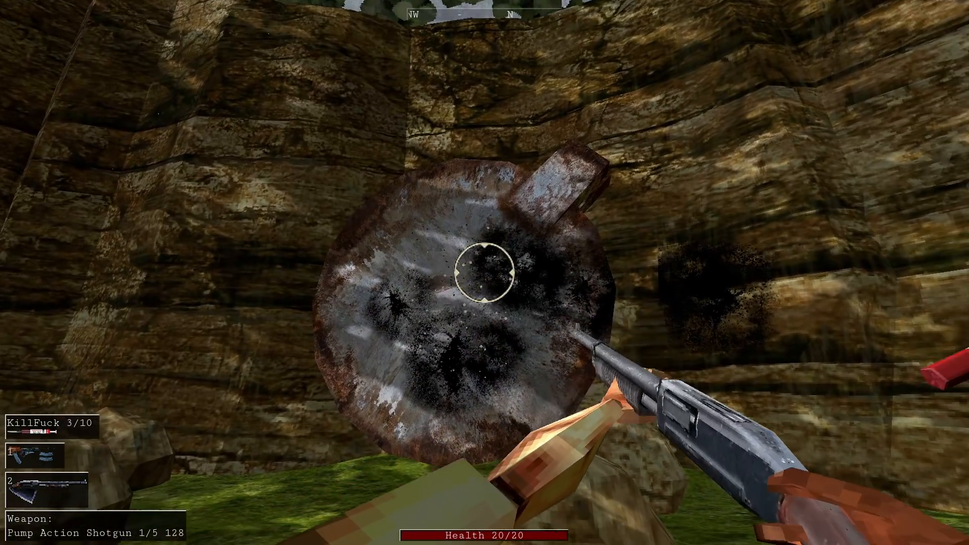
Step: Fire the pump-action shotgun at the rusty metal disc on the cliff
left_click(485, 278)
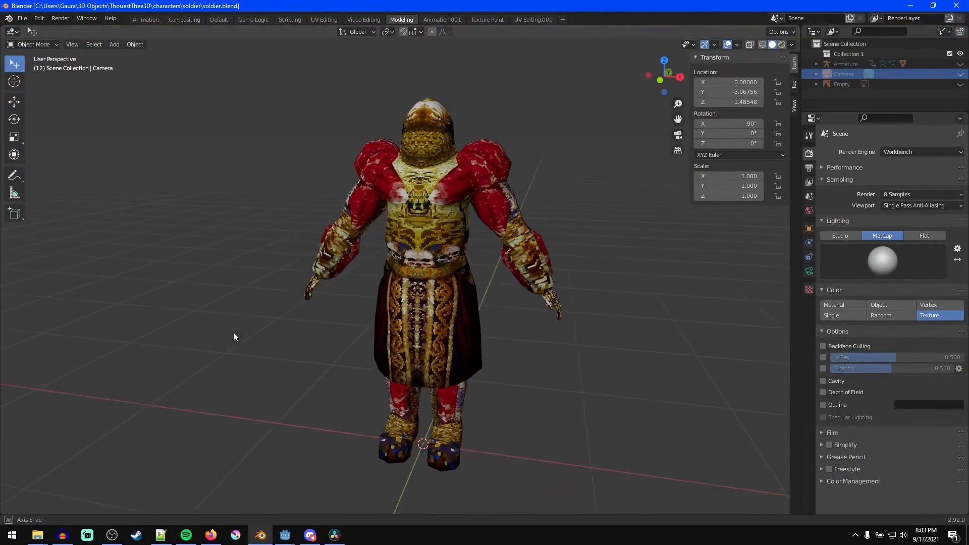
left_click_drag(233, 337, 639, 334)
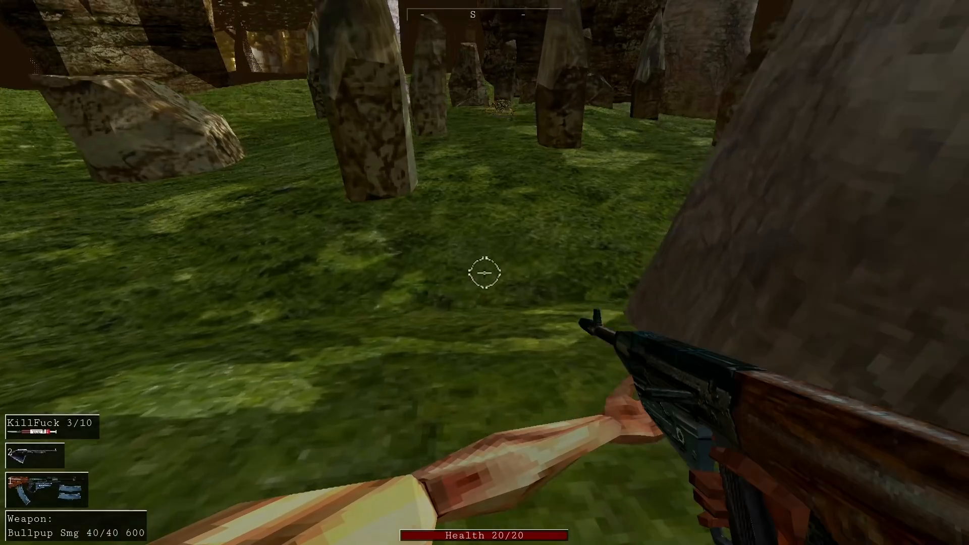
Step: Fire the bullpup SMG at the beetle creature, then reload the nearly empty magazine
left_click(485, 274)
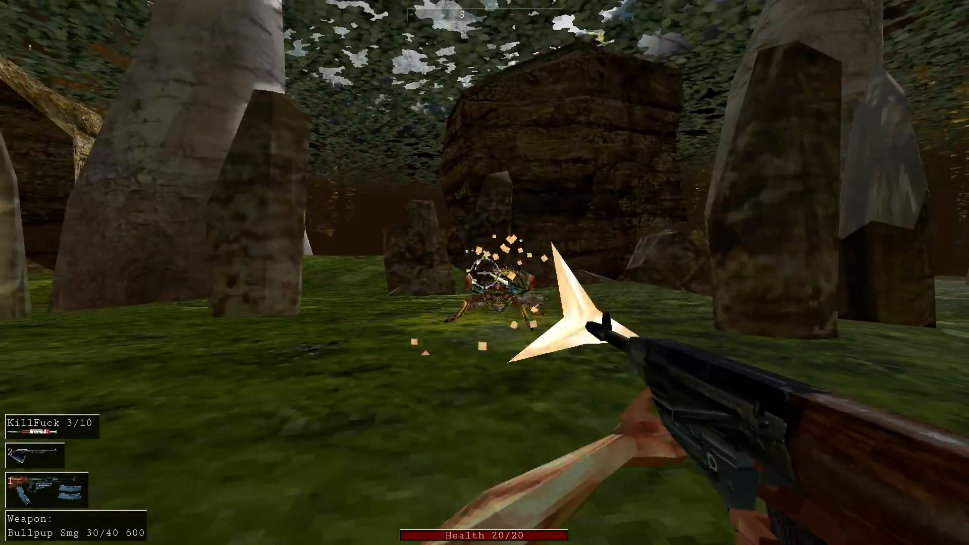
left_click(483, 275)
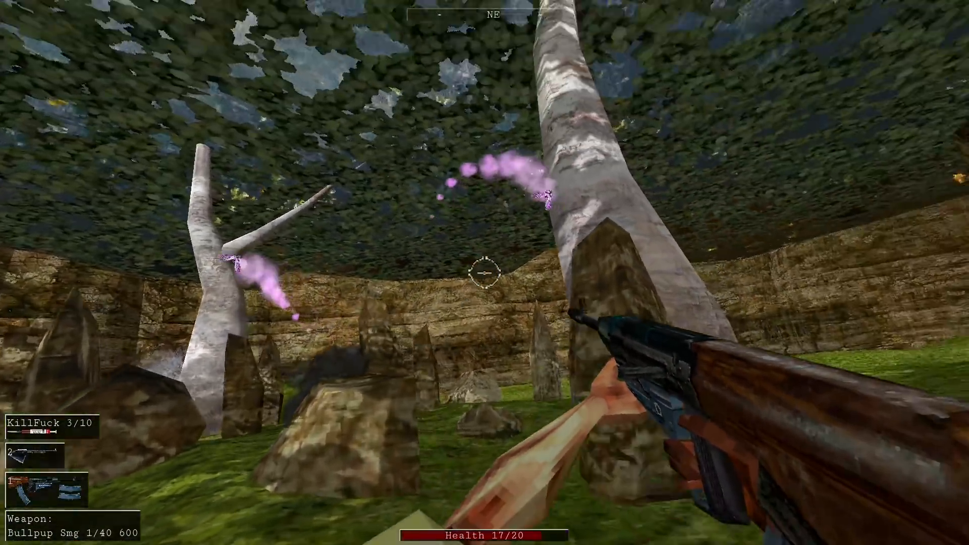
key("2")
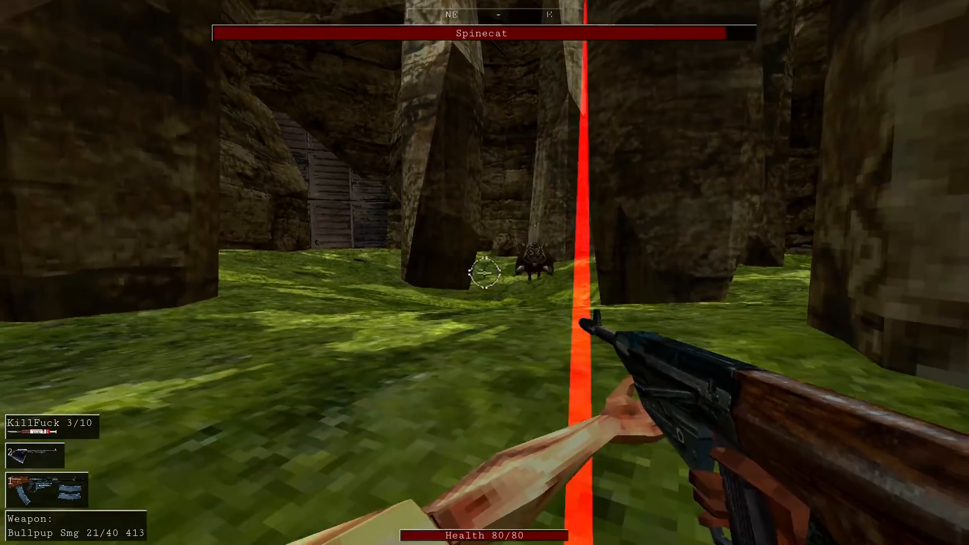
Step: Hit the Spinecat boss with SMG and shotgun fire, swapping weapons between volleys
left_click(486, 280)
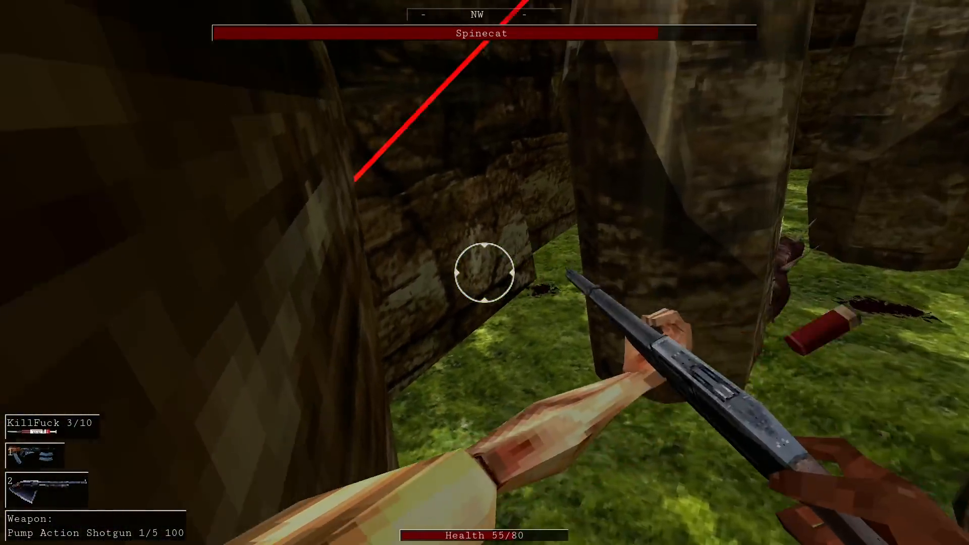
left_click(485, 278)
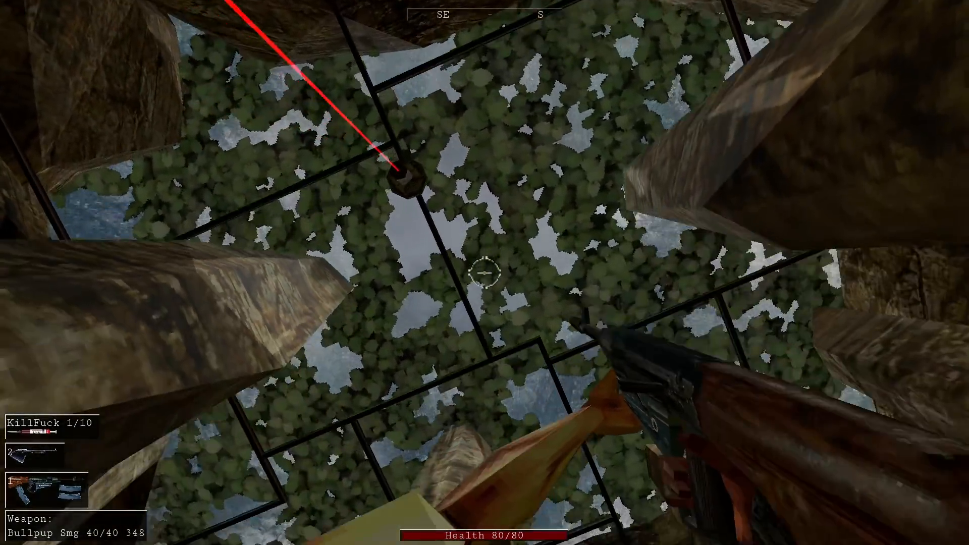
mouse_move(484, 274)
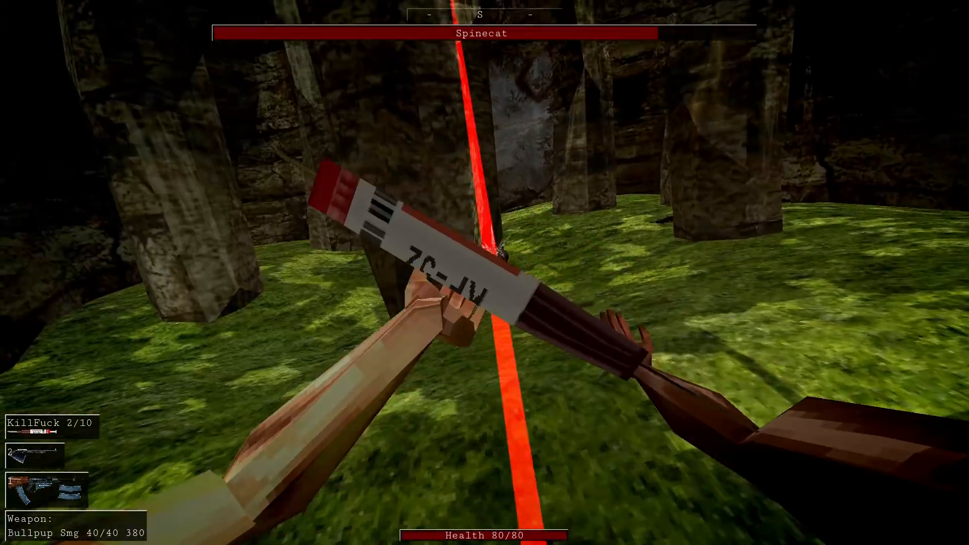
left_click(488, 273)
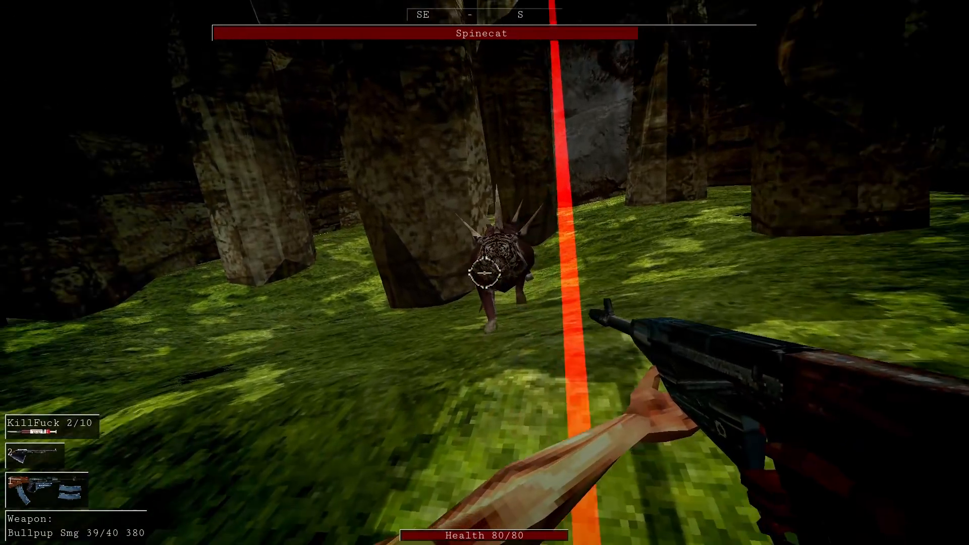
key("2")
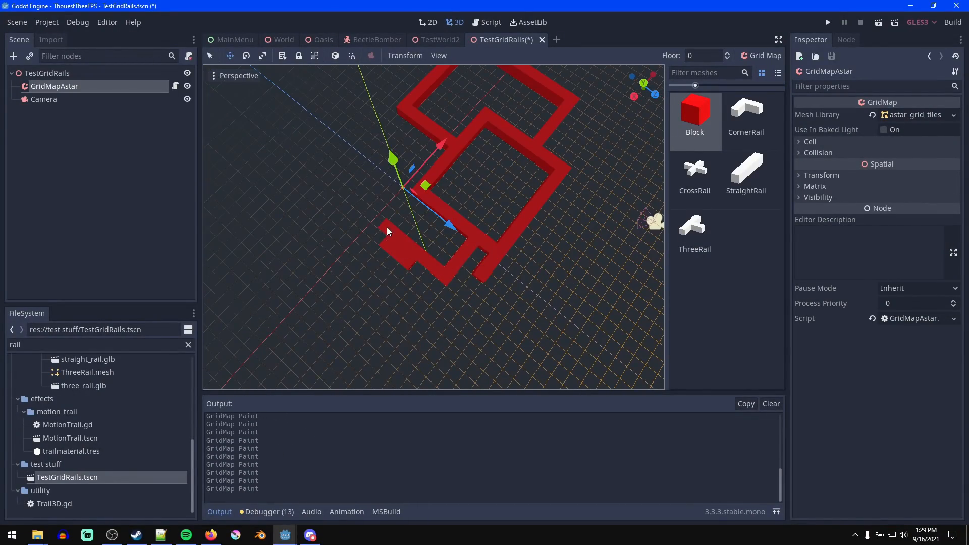
Step: Use the FileSystem filter to search for the Template.tscn scene
left_click(827, 21)
type("templ")
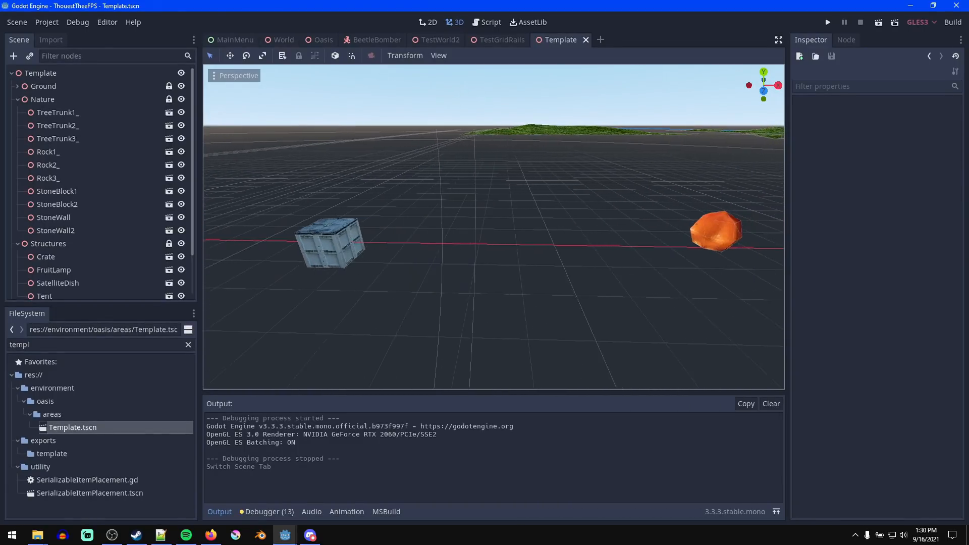
Step: Open SoliderCamp.tscn from the FileSystem dock in a new scene tab
double_click(78, 443)
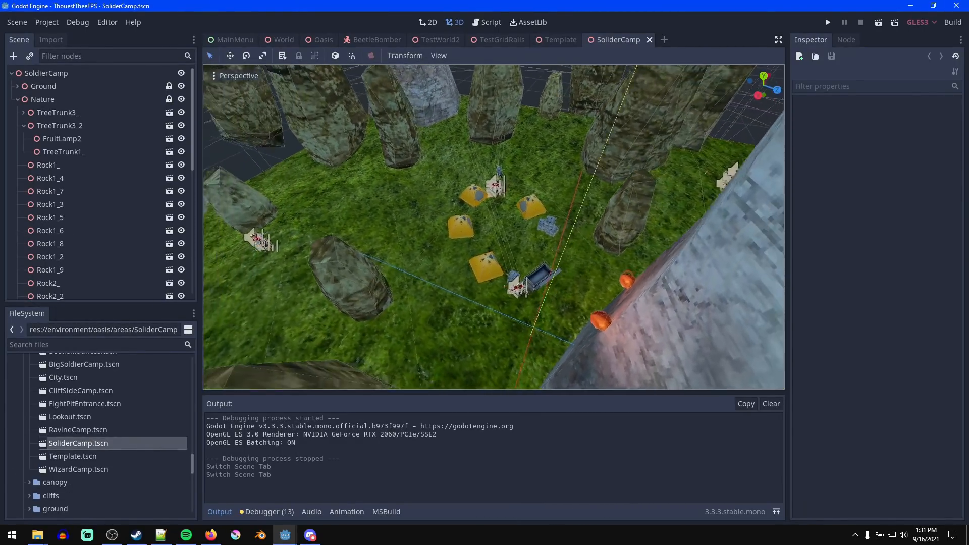
left_click(827, 21)
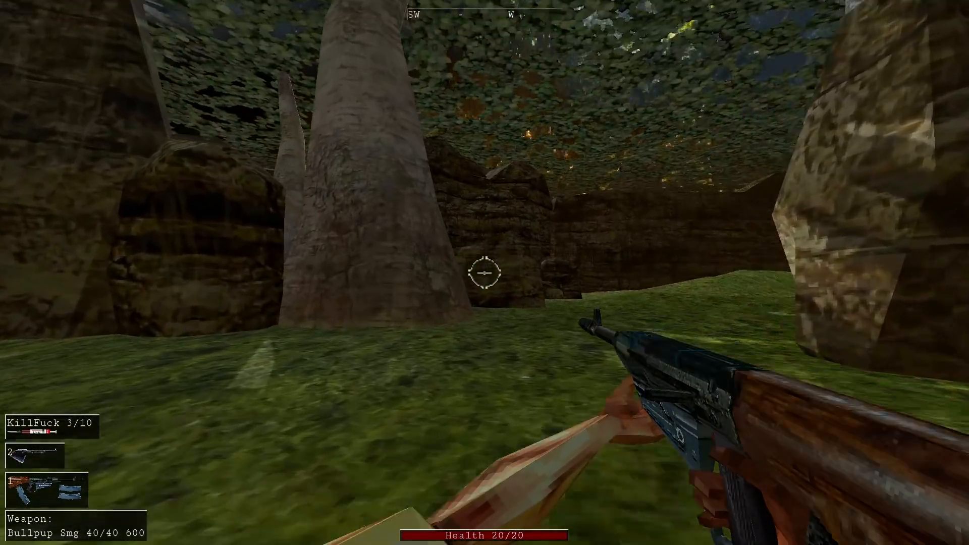
mouse_move(487, 276)
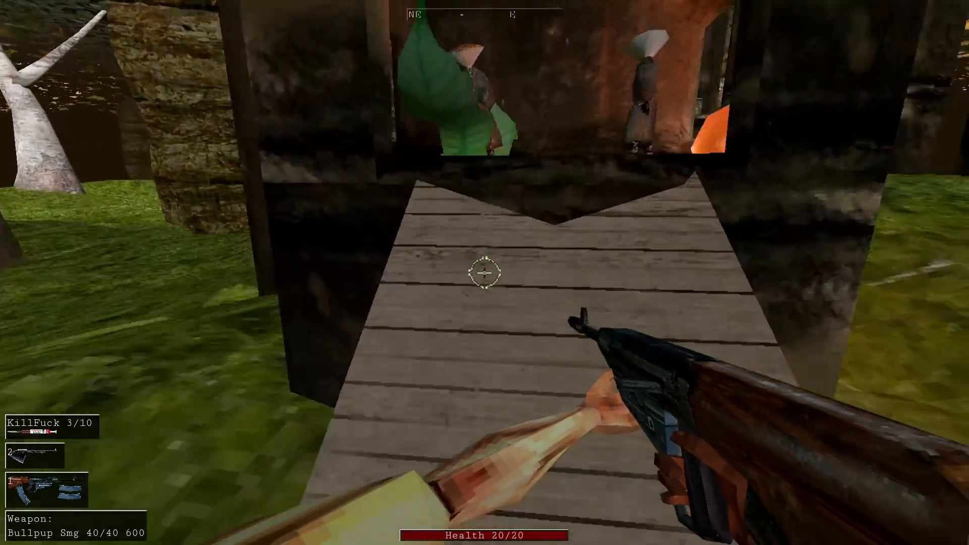
mouse_move(485, 276)
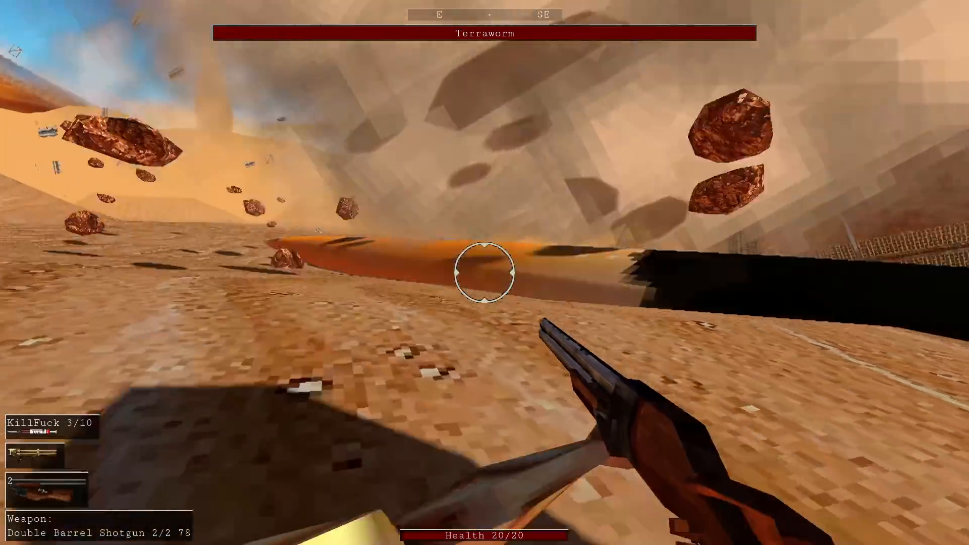
mouse_move(485, 275)
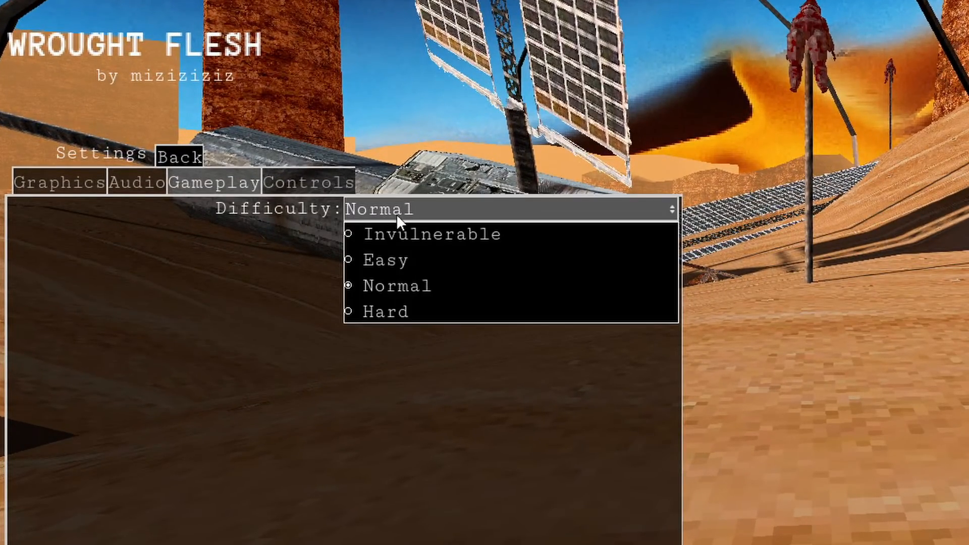
mouse_move(433, 341)
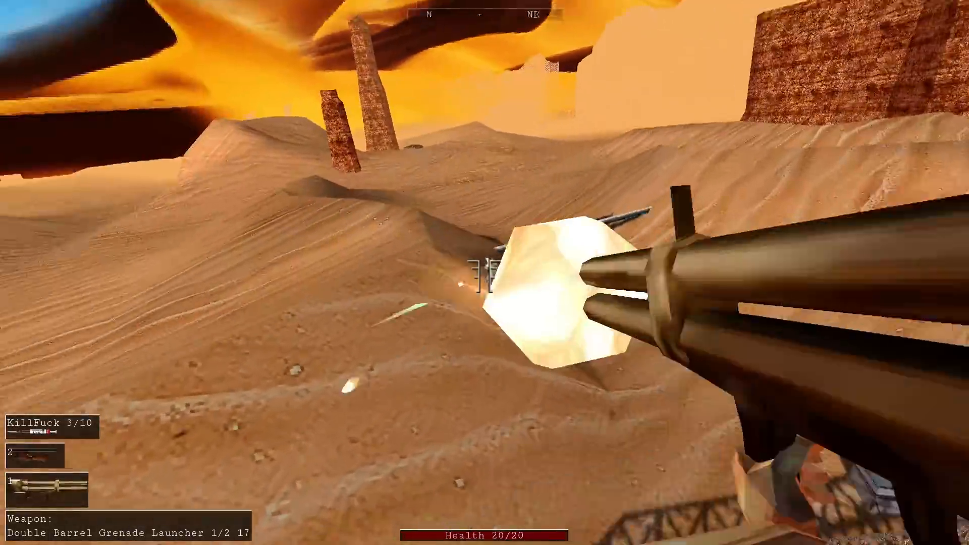
Step: Fire the Double Barrel Grenade Launcher at the dunes, then show and hide the organ inventory
left_click(485, 281)
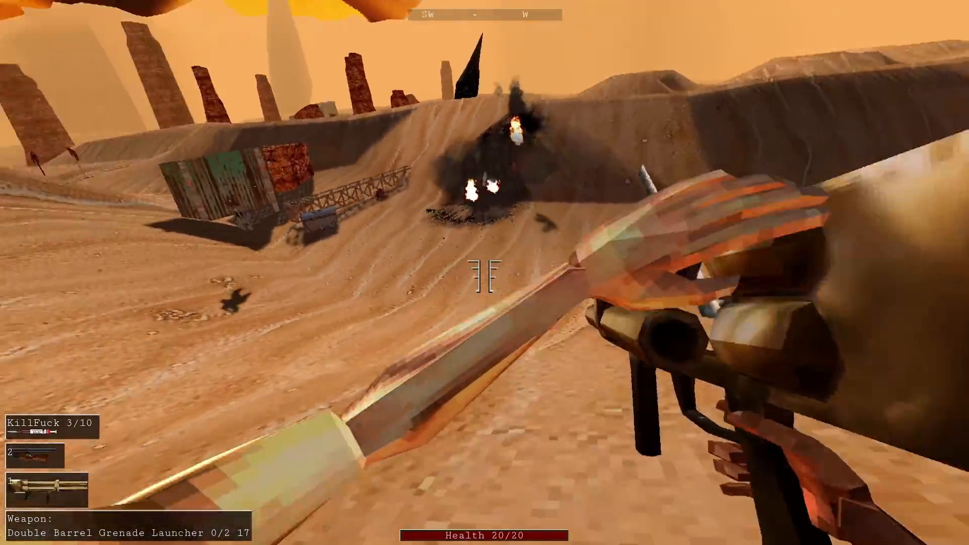
key("t")
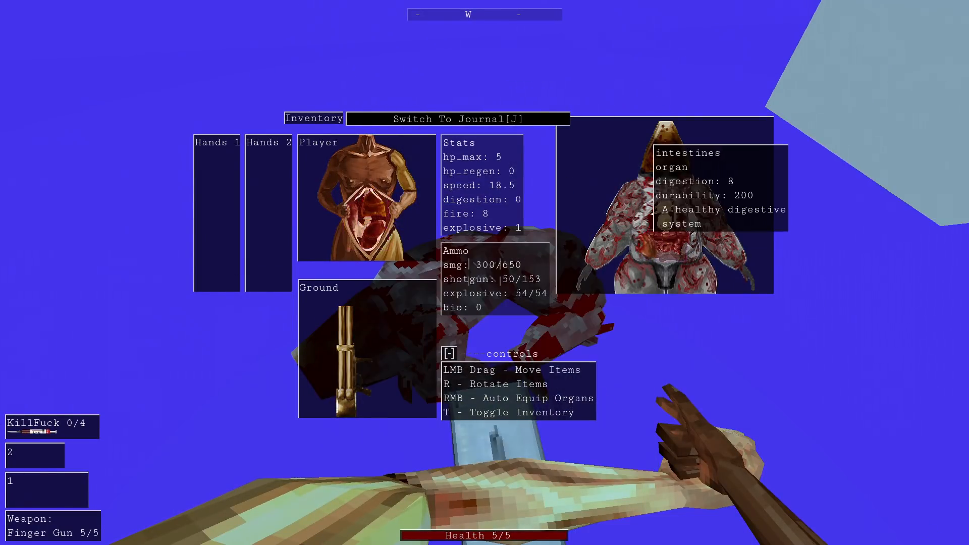
key("t")
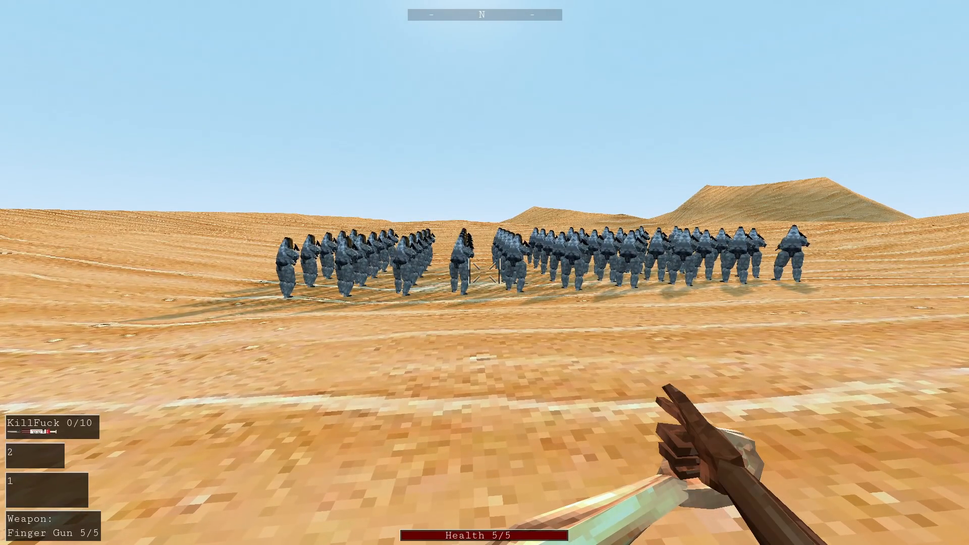
Step: Click while facing the large crowd of soldier NPCs in the desert
left_click(482, 274)
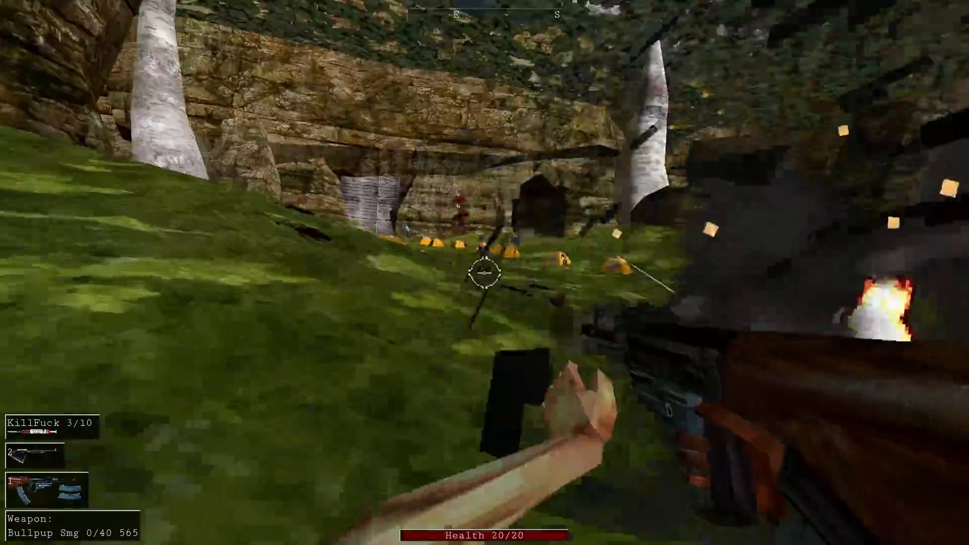
key("2")
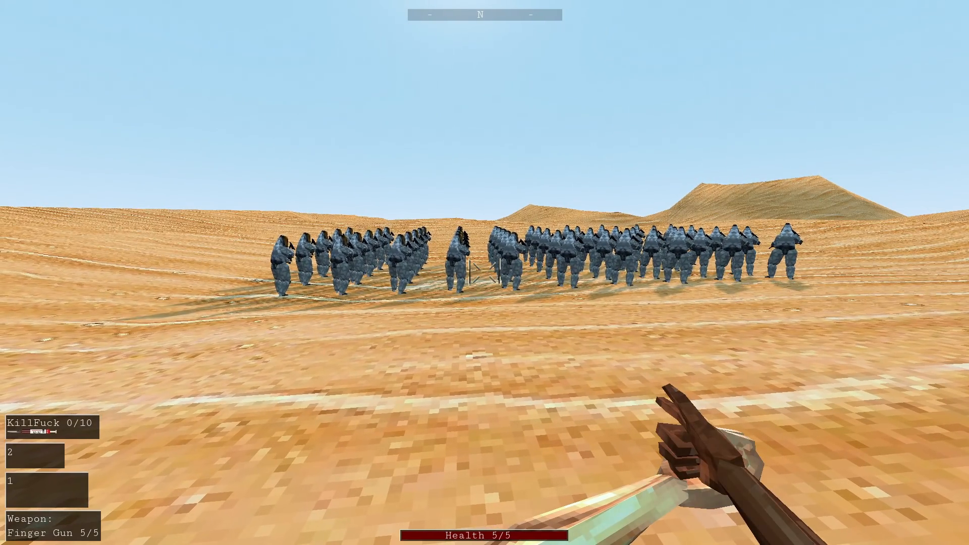
Step: With the Finger Gun equipped, click while facing the grey soldier crowd
left_click(484, 274)
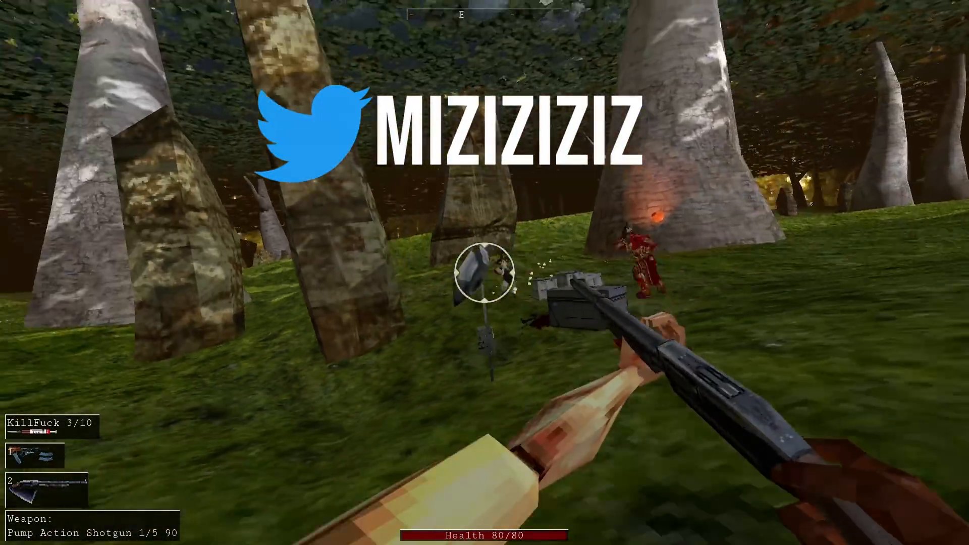
Step: Fire the last Pump Action Shotgun shell, dropping ammo to 0/5 in the forest
left_click(486, 279)
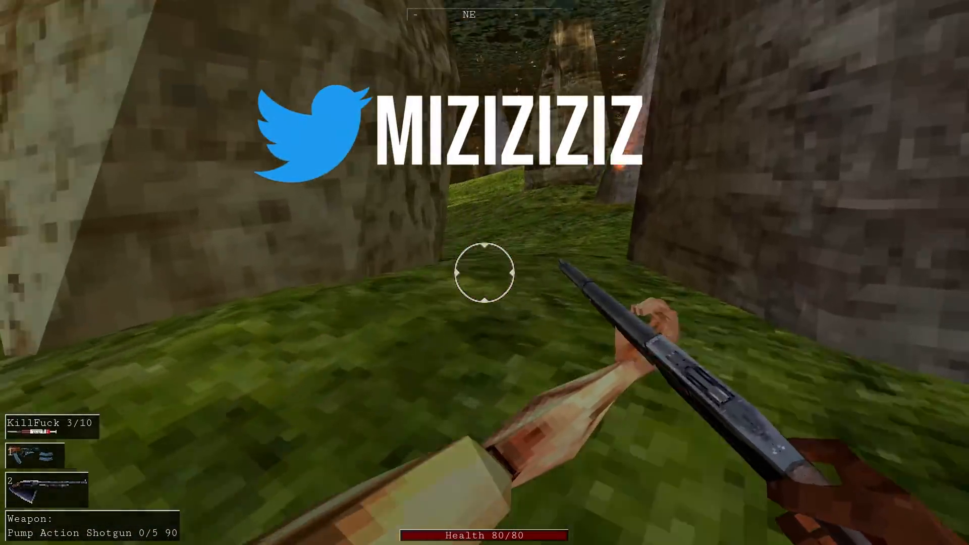